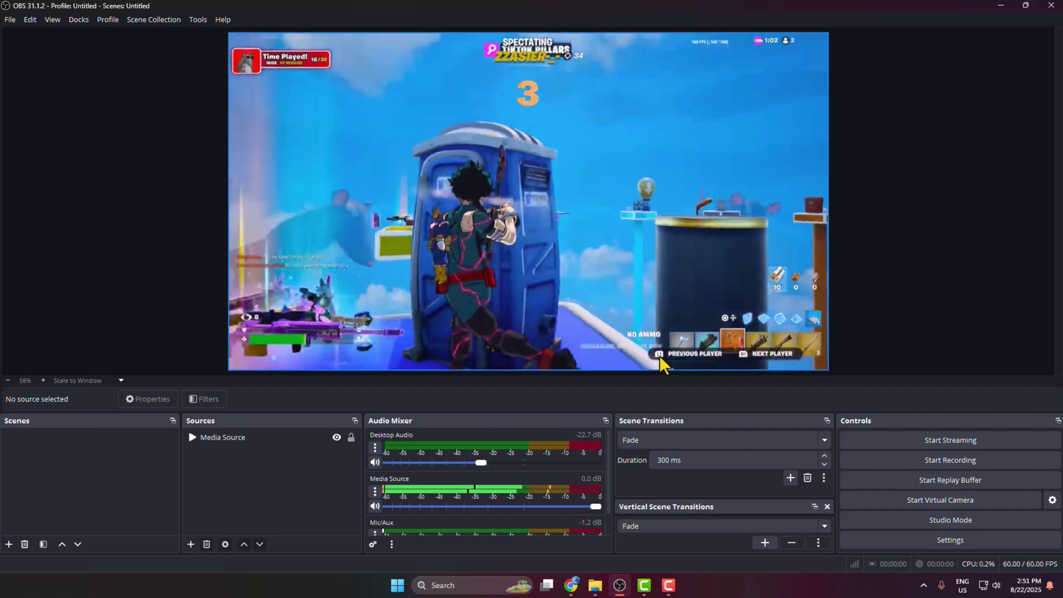
mouse_move(696, 388)
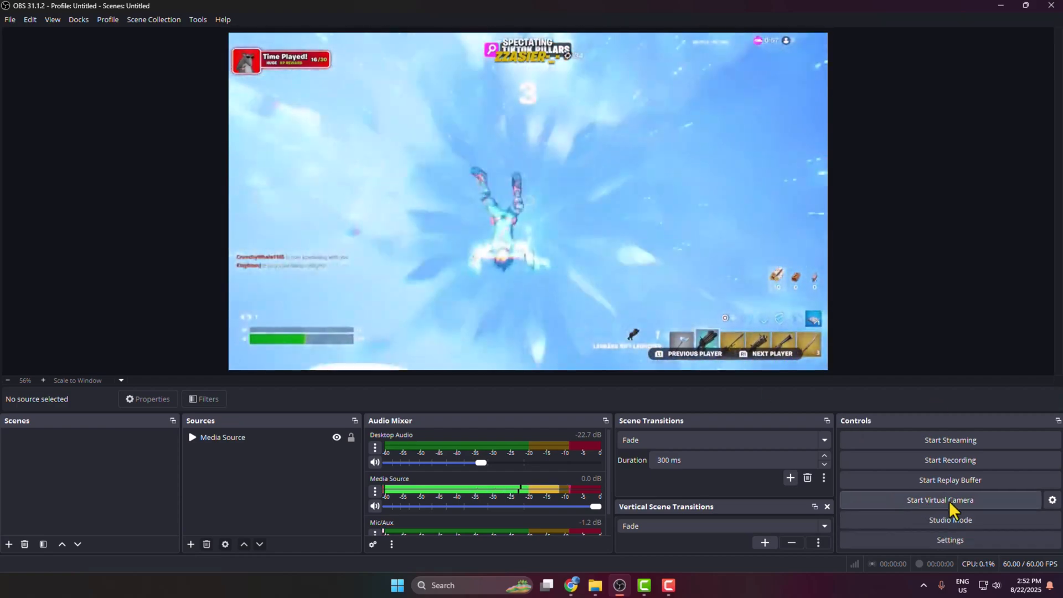
- Start OBS's built-in virtual camera output, then stop it again
click(940, 500)
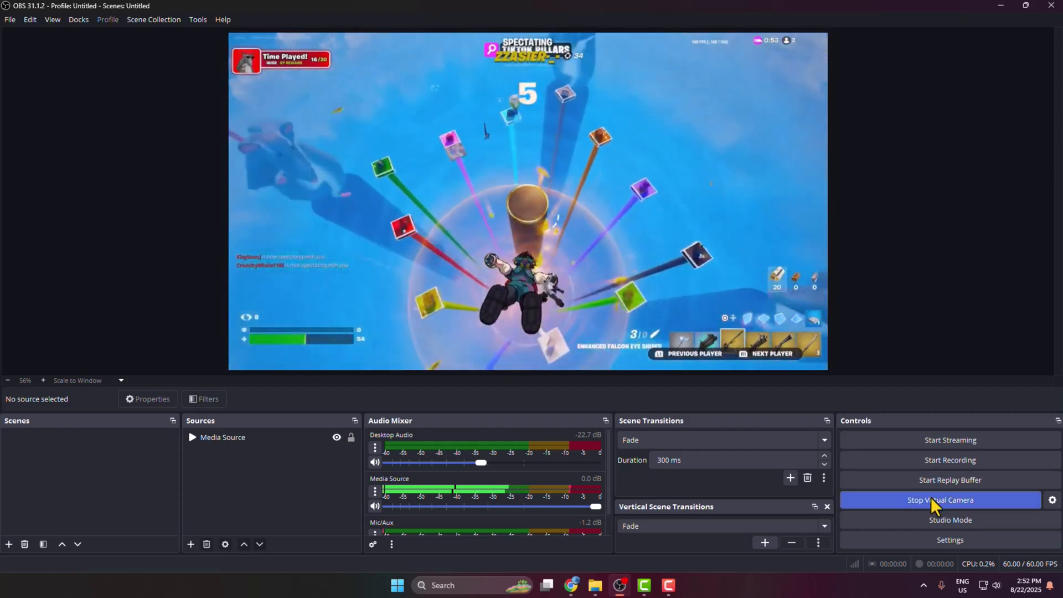
click(940, 499)
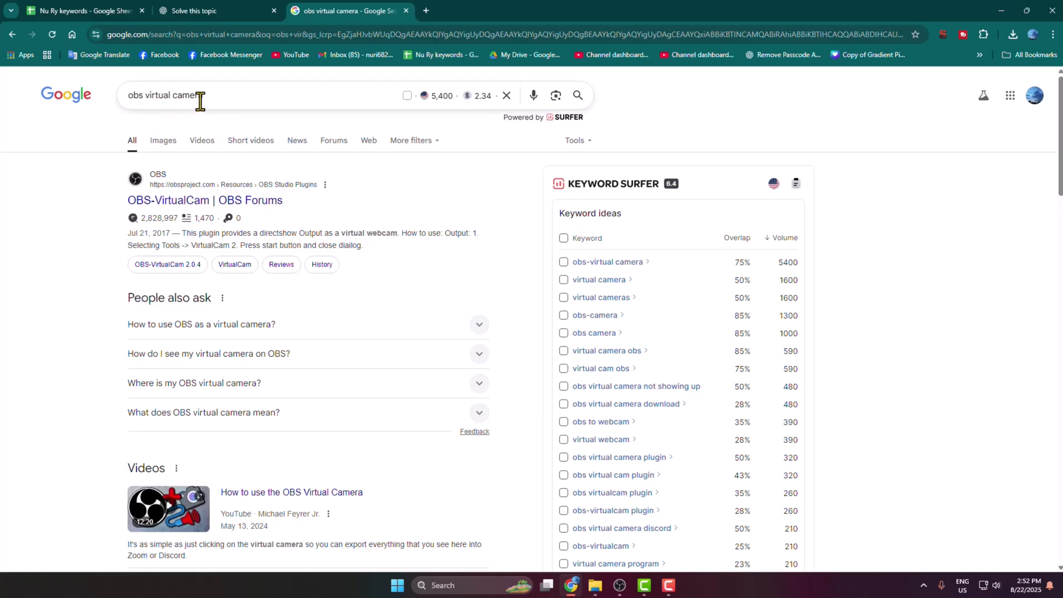
- From the 'obs virtual camera' web search, go to the OBS-VirtualCam | OBS Forums result
click(177, 200)
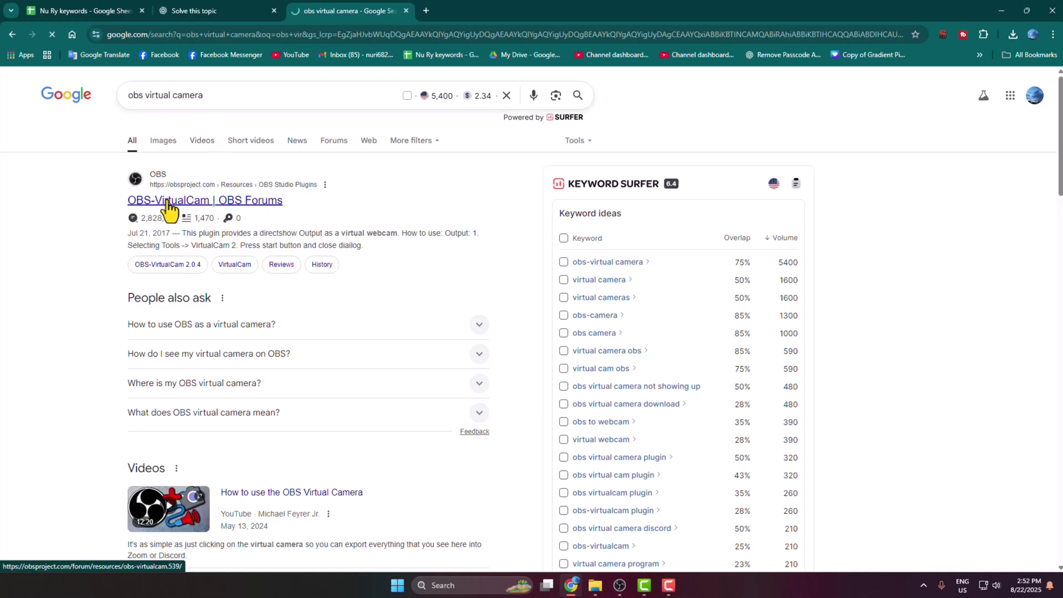
click(205, 200)
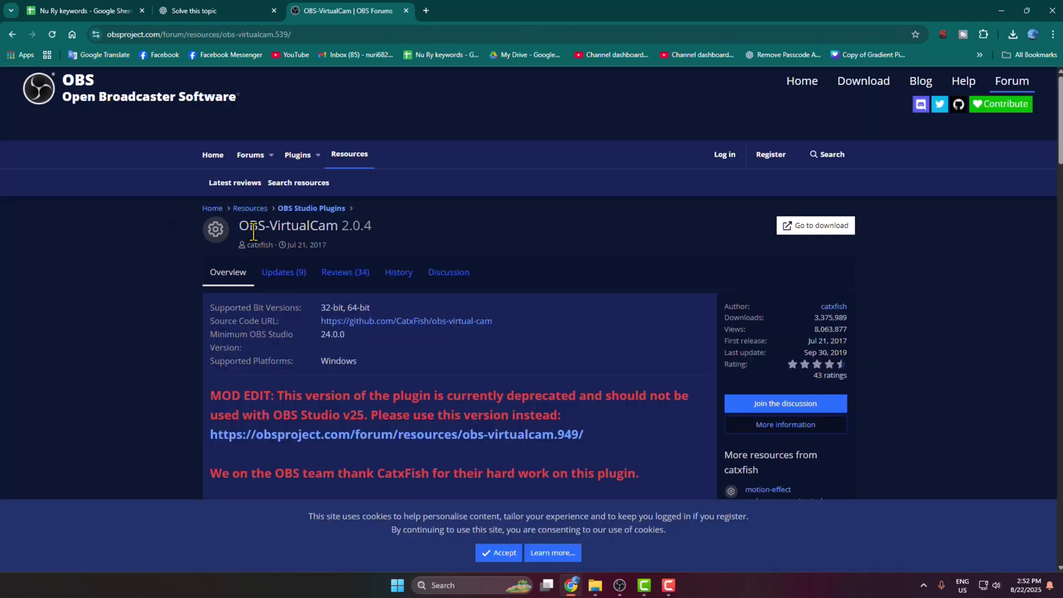
mouse_move(815, 227)
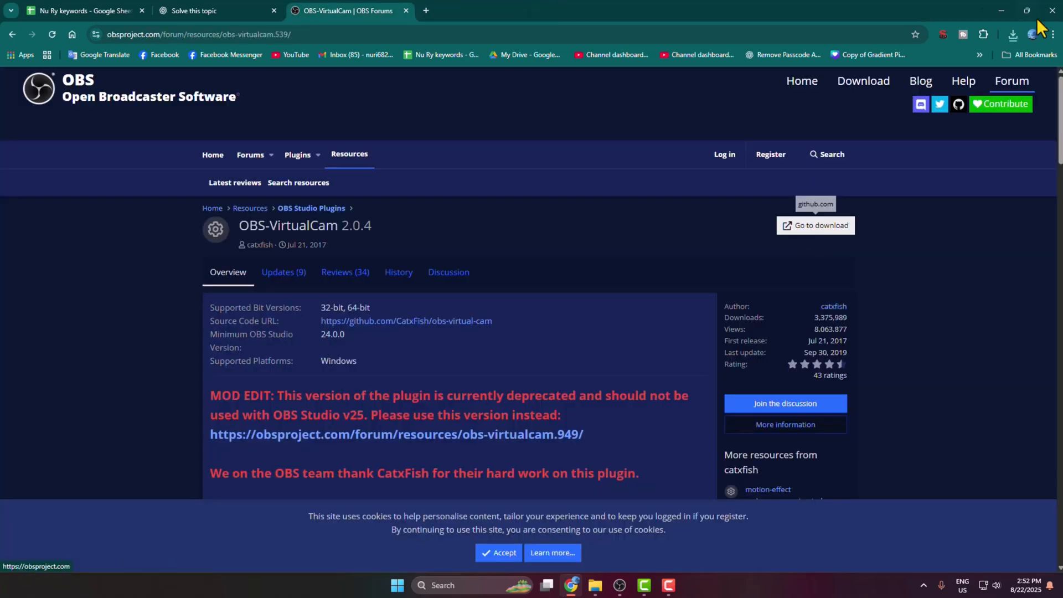
- Download the OBS-VirtualCam 2.0.4 installer from its OBS Forums resource page
click(1014, 33)
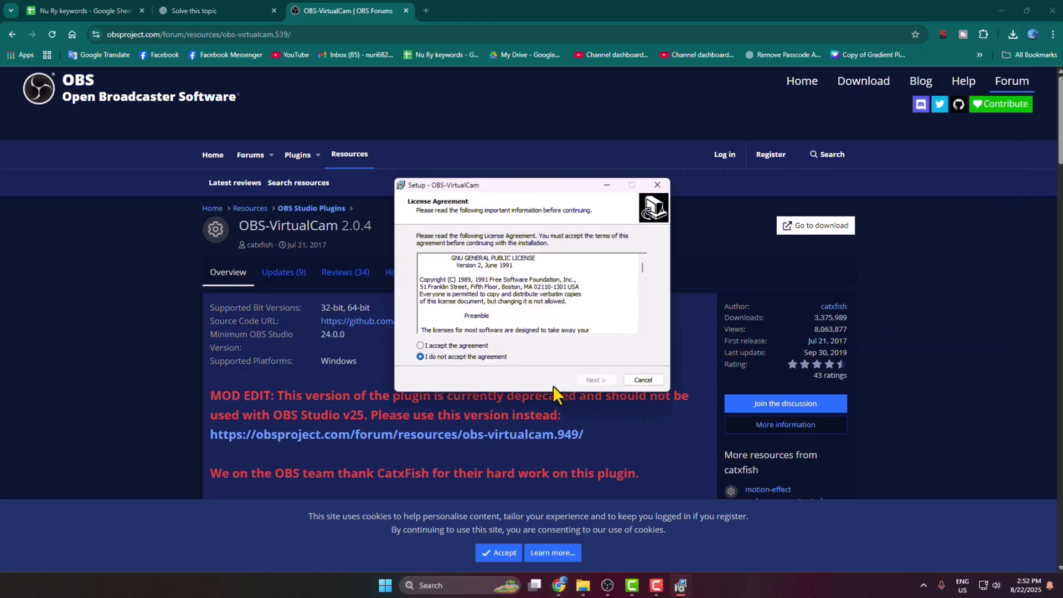
- Accept the GNU GPL license and install OBS-VirtualCam with the single virtual camera option
click(420, 346)
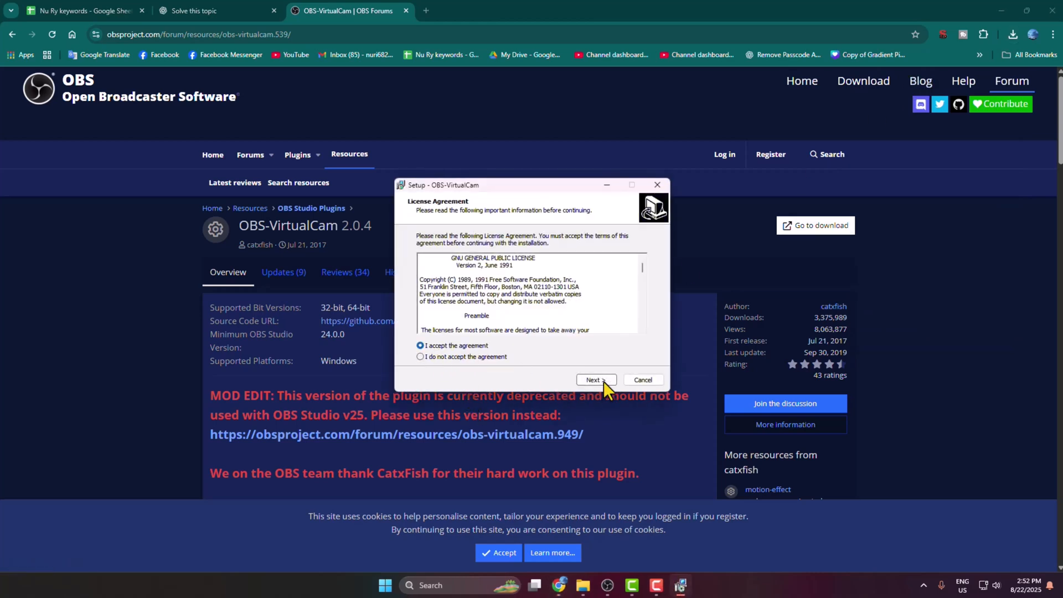
click(597, 380)
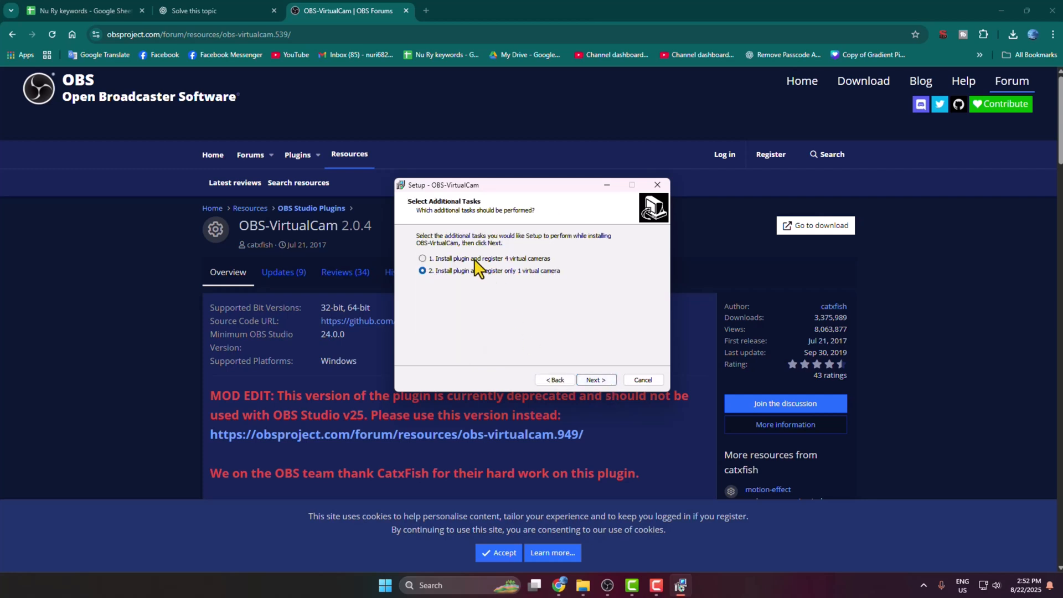
click(596, 380)
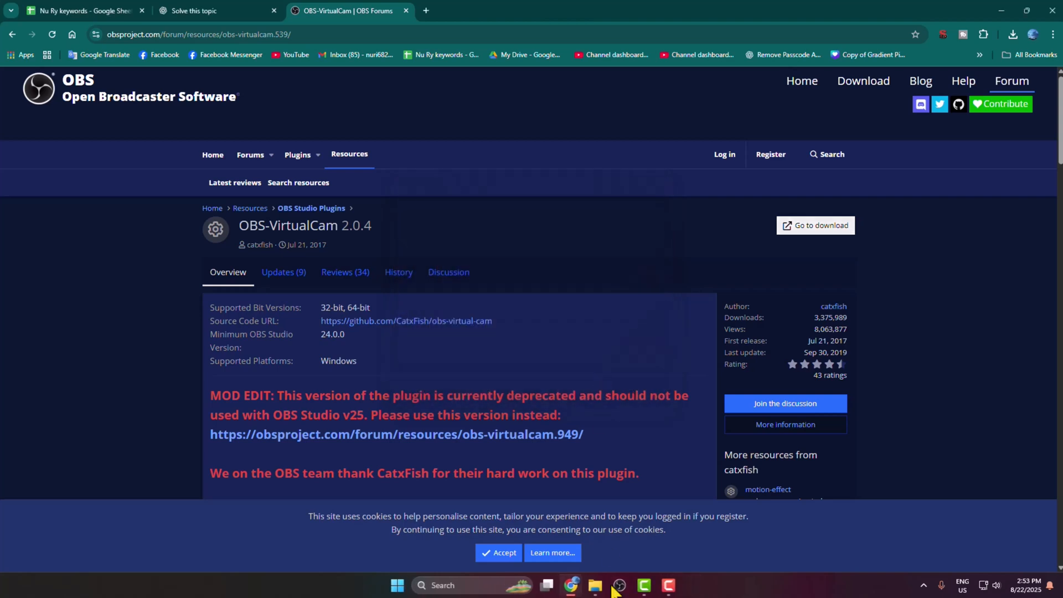
- Relaunch OBS Studio from the taskbar and choose Run Normally at the Safe Mode prompt
click(620, 586)
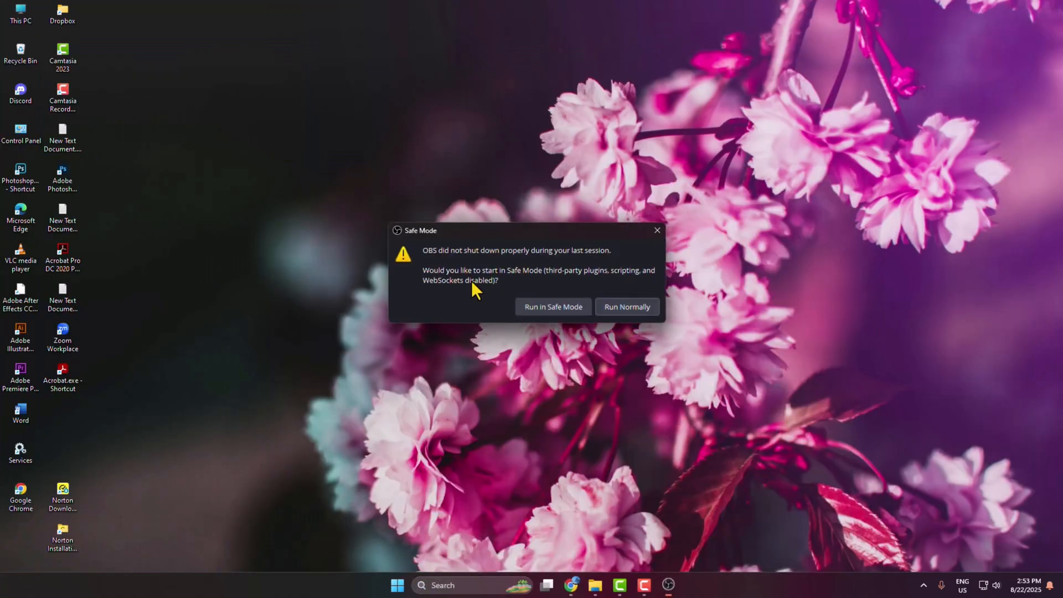
click(627, 307)
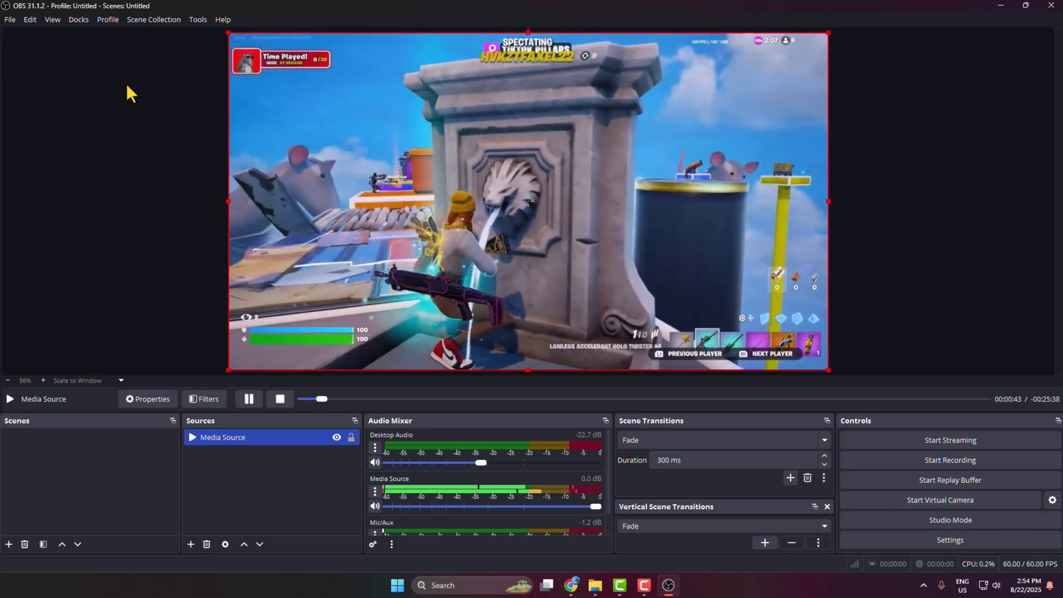
- Show the Tools menu to confirm the virtual camera output entry is loaded
click(198, 20)
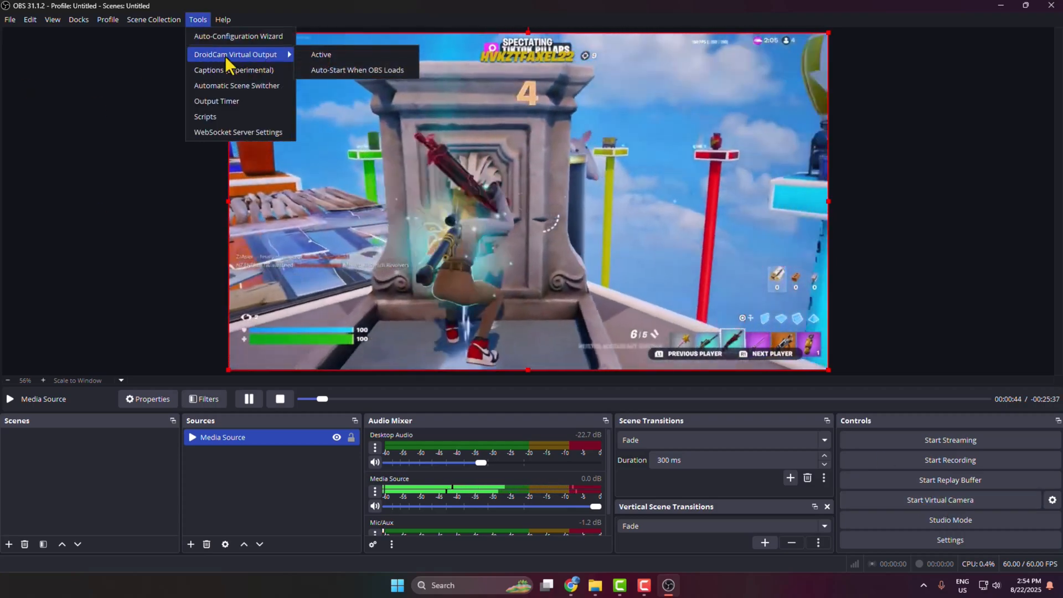